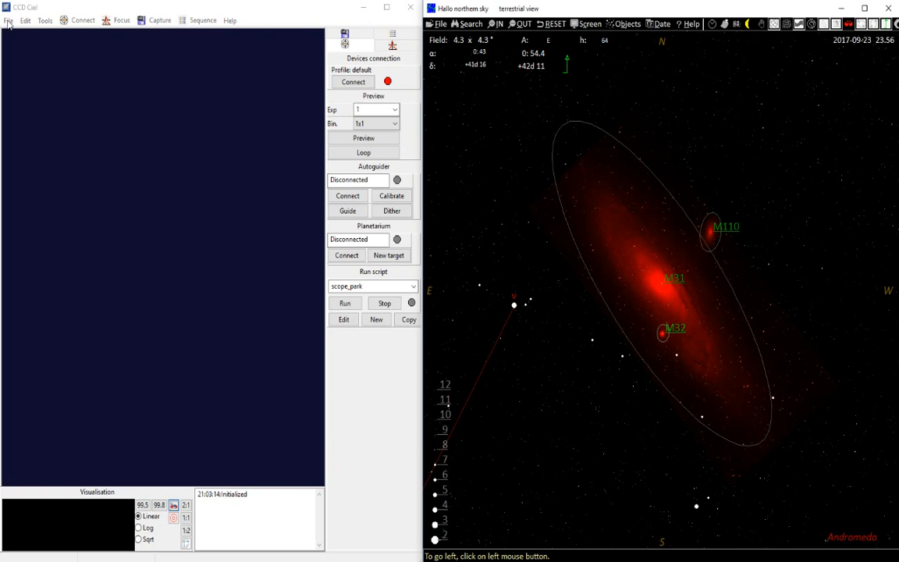
- Choose HNSKY in the Planetarium preferences and confirm with OK
click(26, 20)
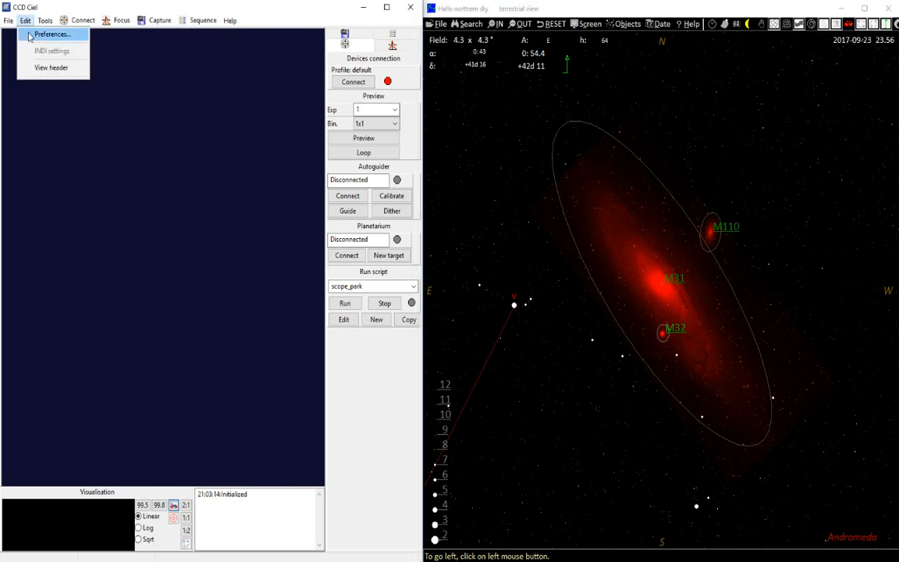
click(59, 35)
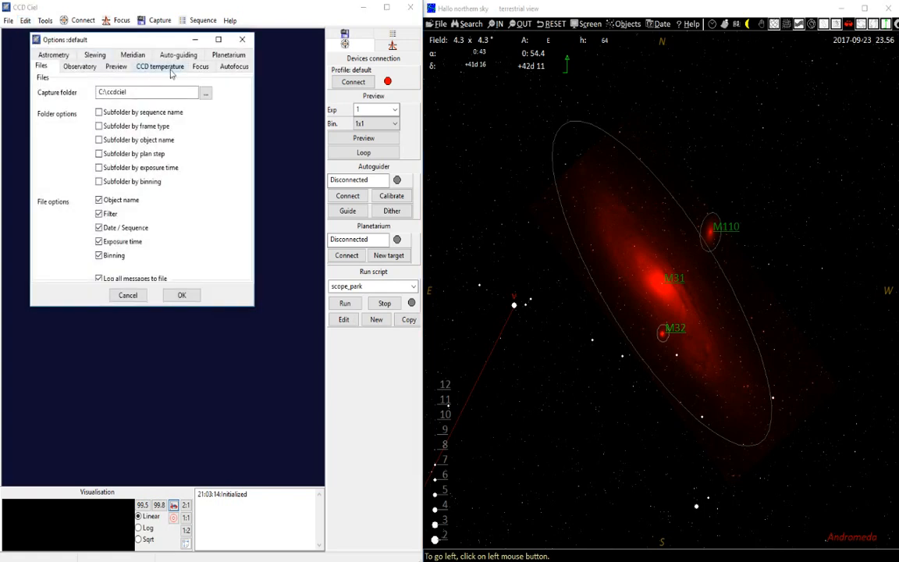
click(238, 66)
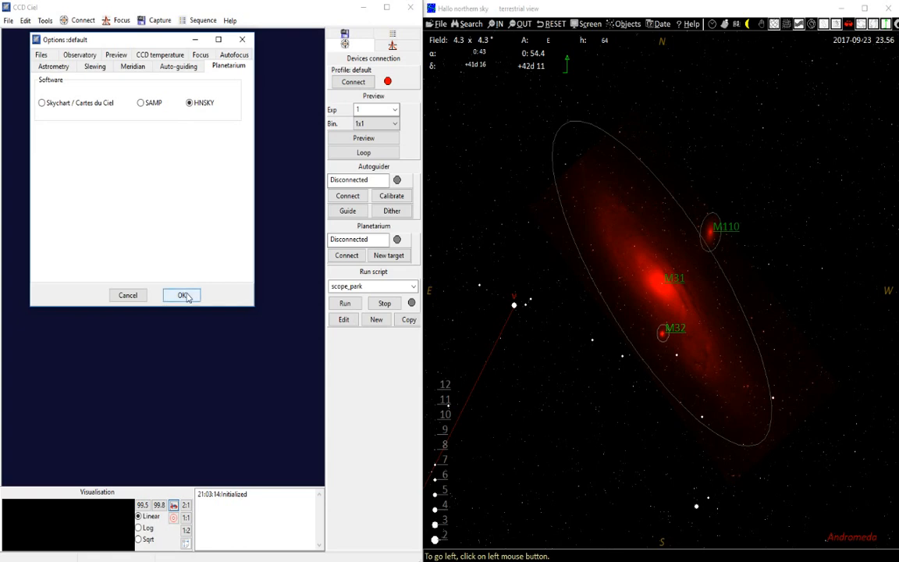
click(181, 295)
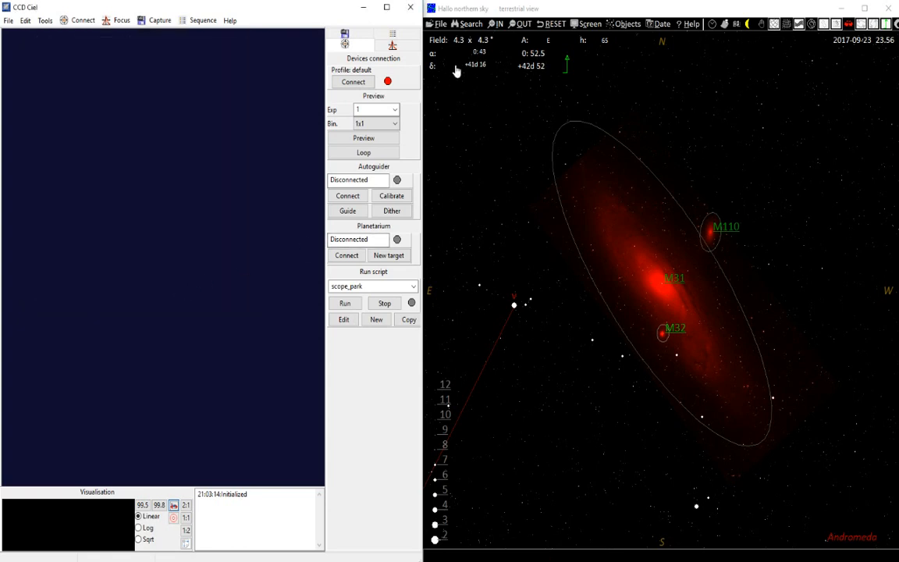
- Tick Use TCP/IP server in HNSKY's settings (localhost, port 7700)
click(434, 23)
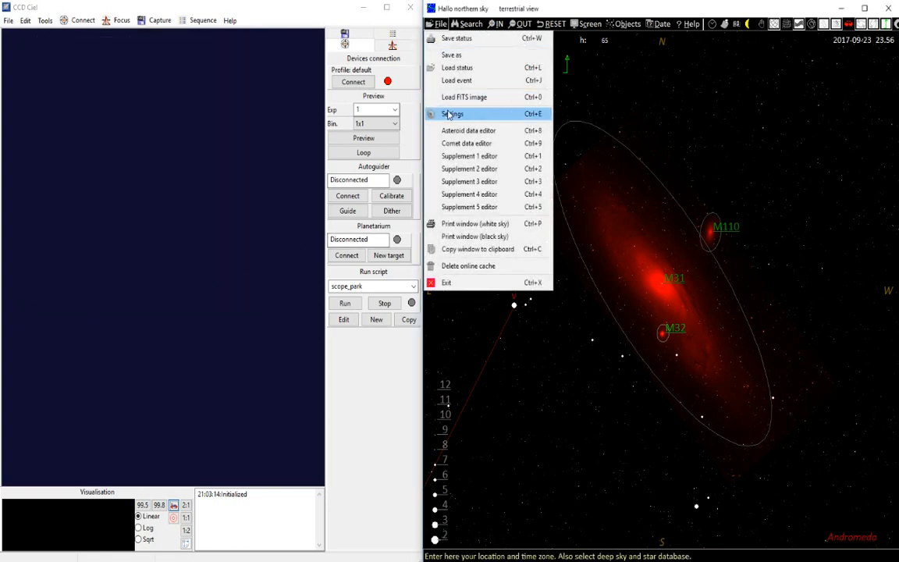
click(453, 114)
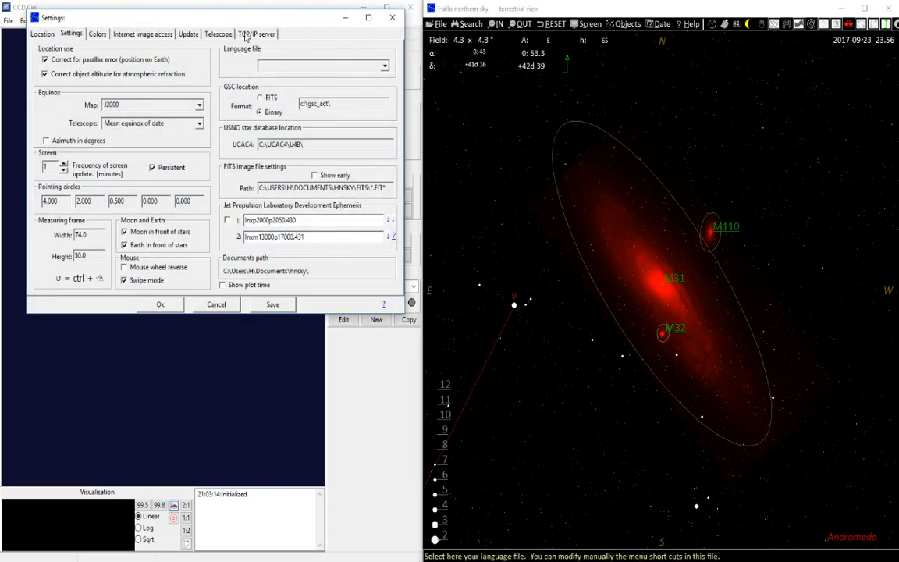
click(264, 33)
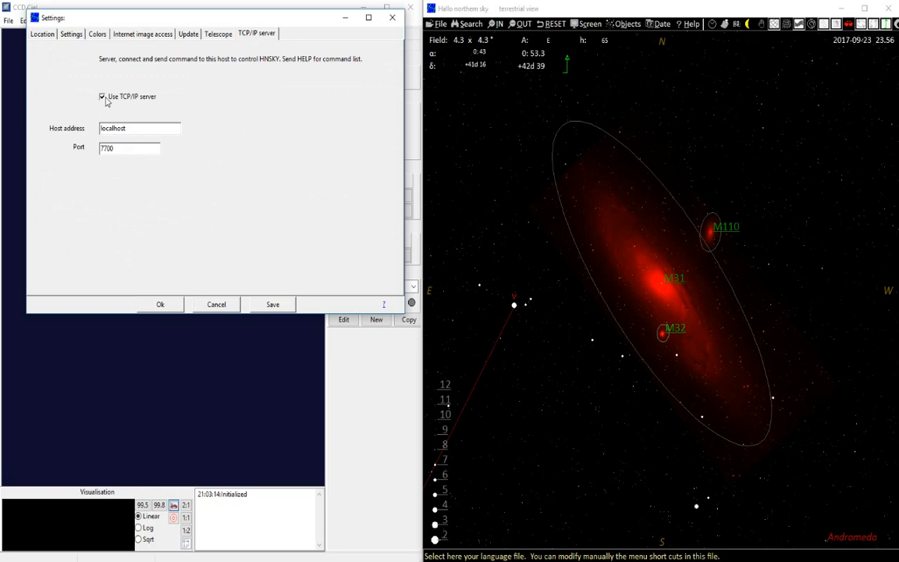
click(100, 97)
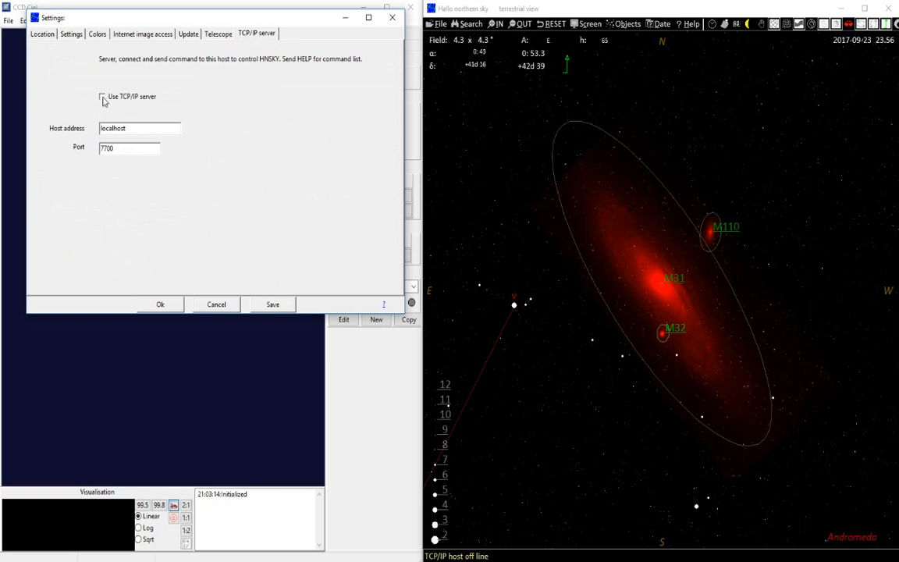
click(100, 97)
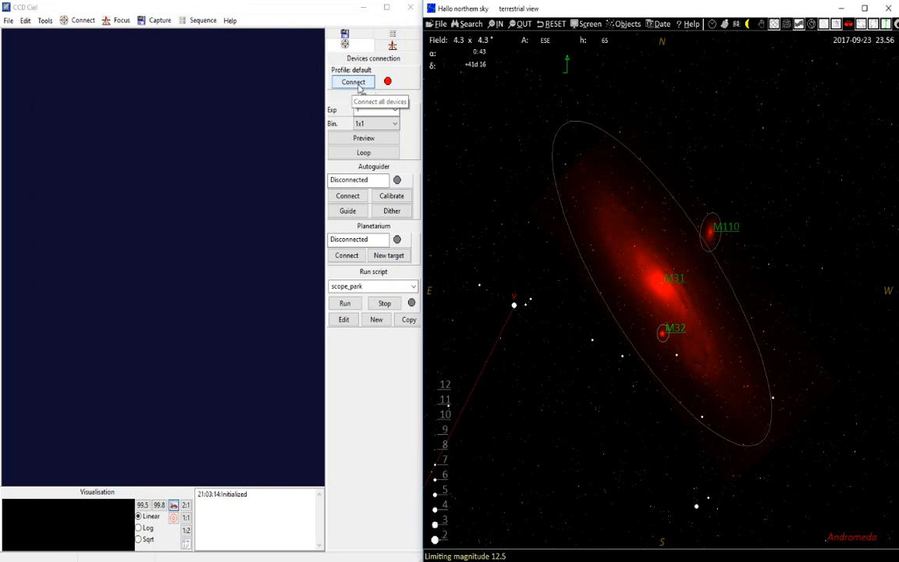
- Connect the camera, focuser and mount, then connect the HNSKY planetarium link
click(353, 81)
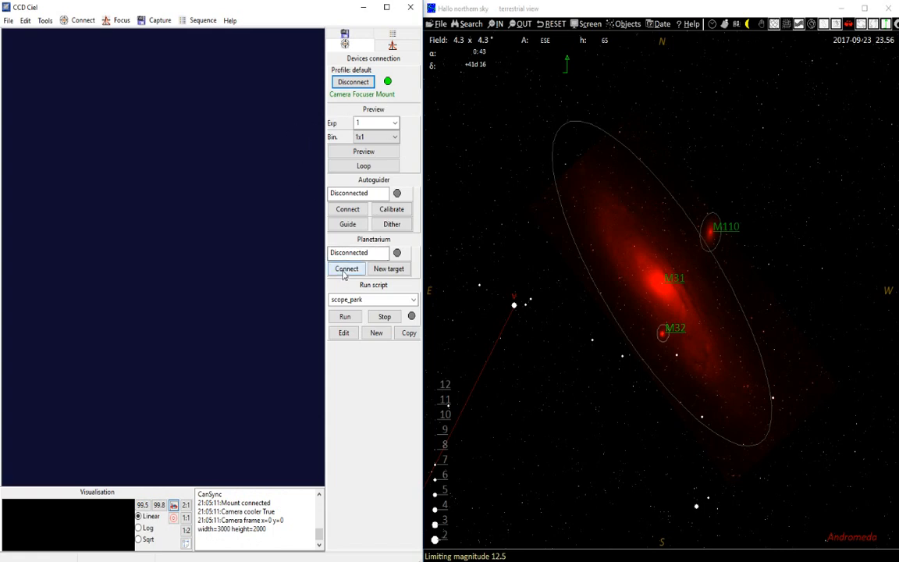
click(346, 269)
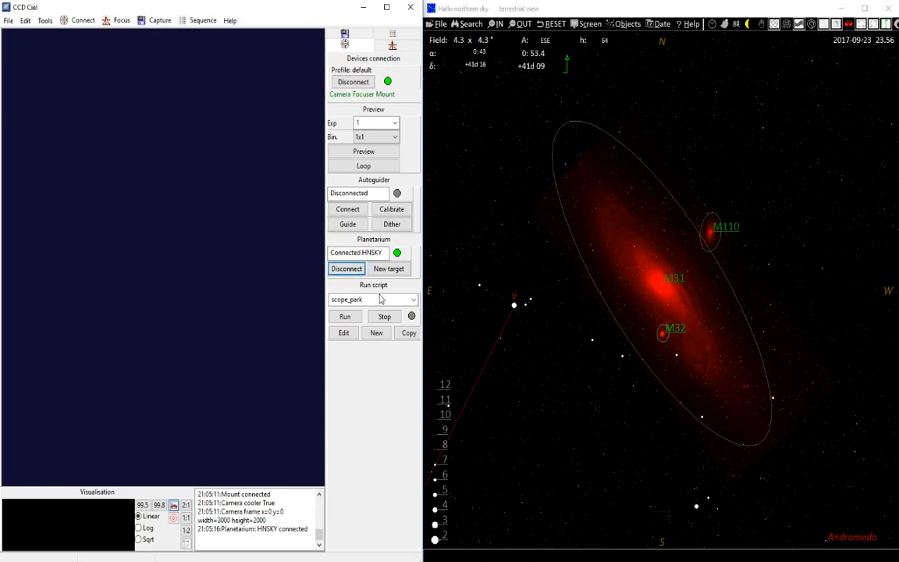
- Start a new target and fill it from M31 then M110 picked in the HNSKY sky map
click(389, 269)
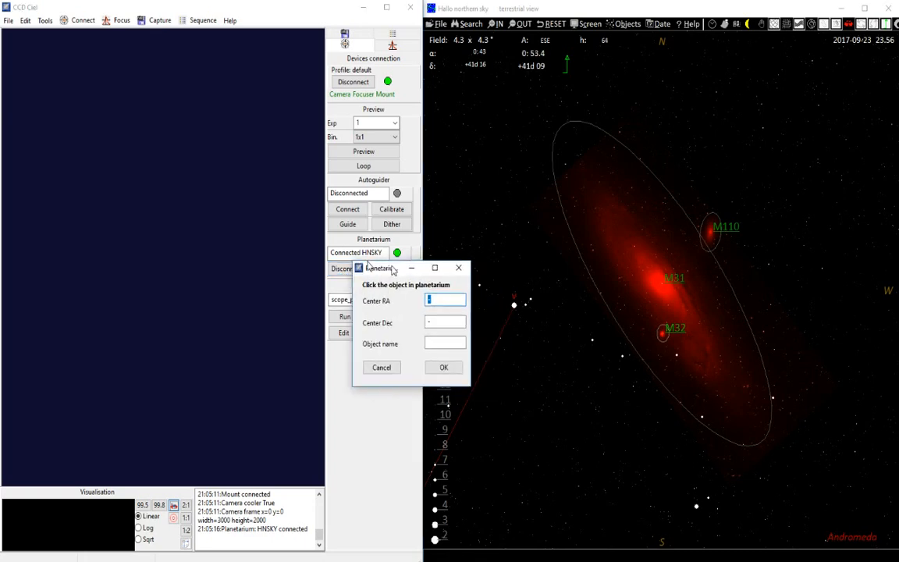
click(659, 281)
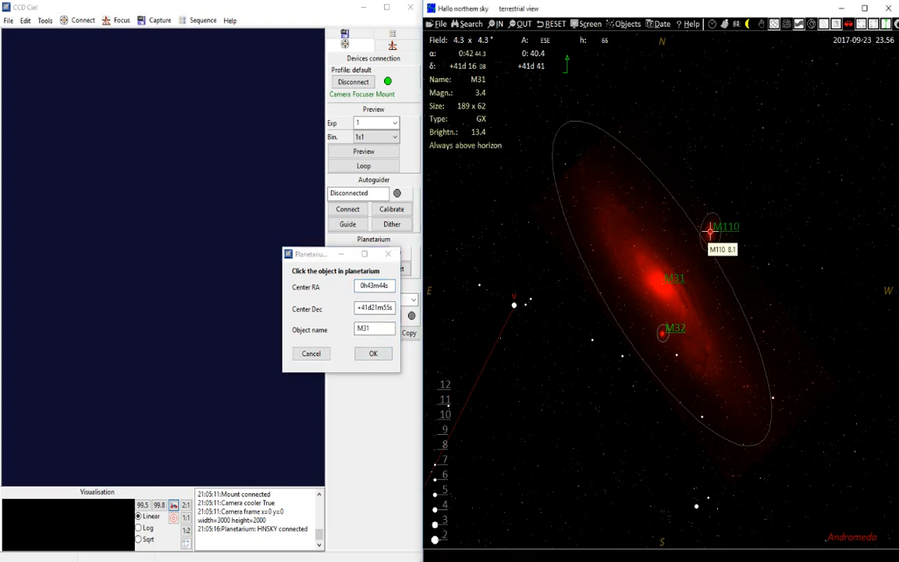
click(709, 231)
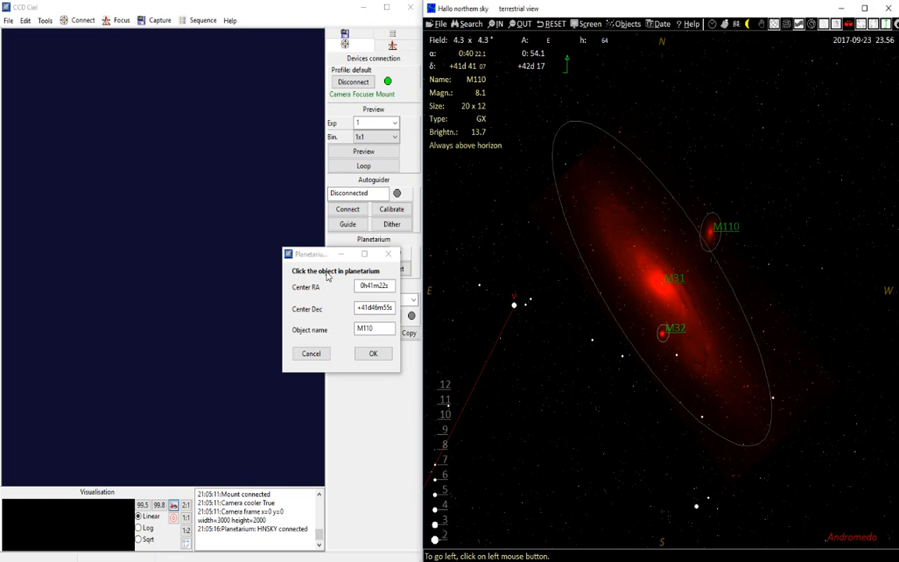
mouse_move(337, 328)
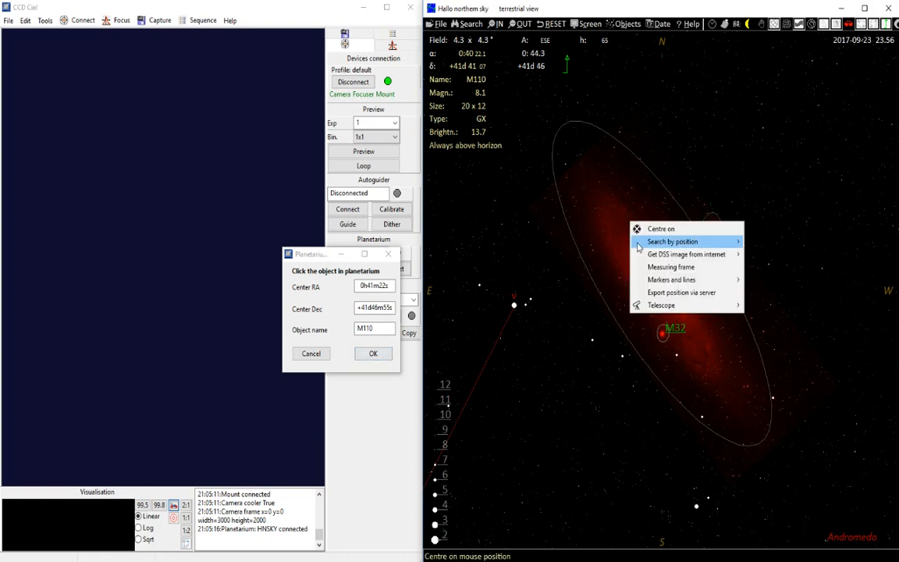
mouse_move(687, 253)
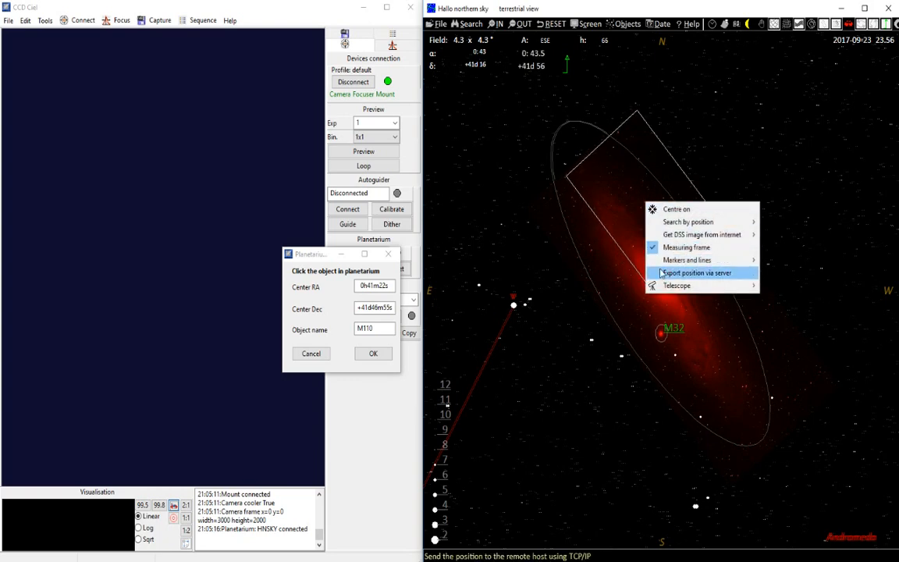
- Export a sky position from HNSKY as target mouse_pos and confirm the telescope slew
click(697, 271)
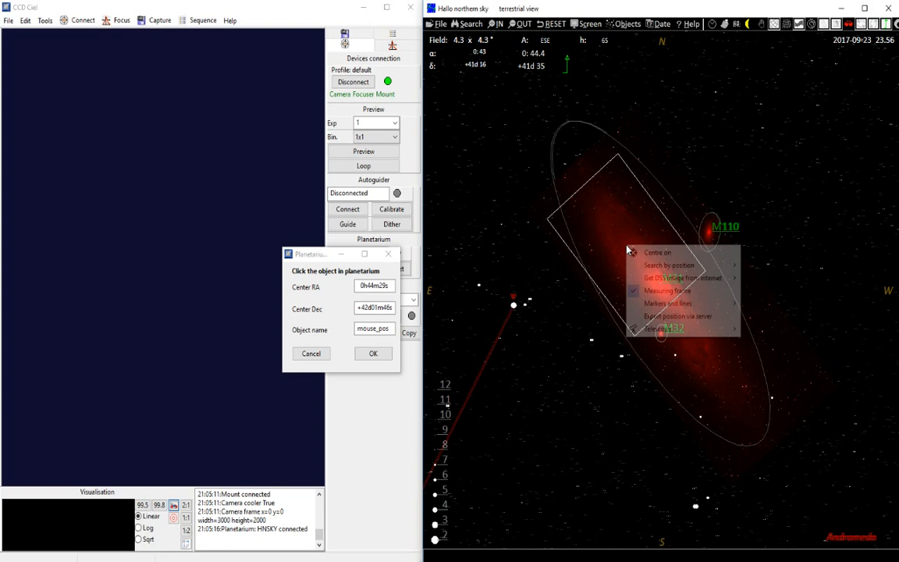
mouse_move(668, 303)
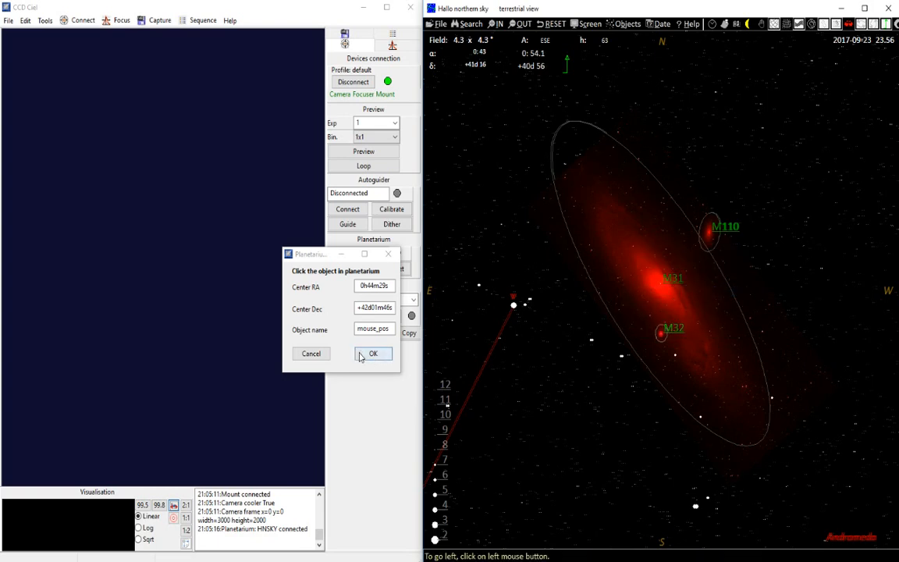
click(375, 353)
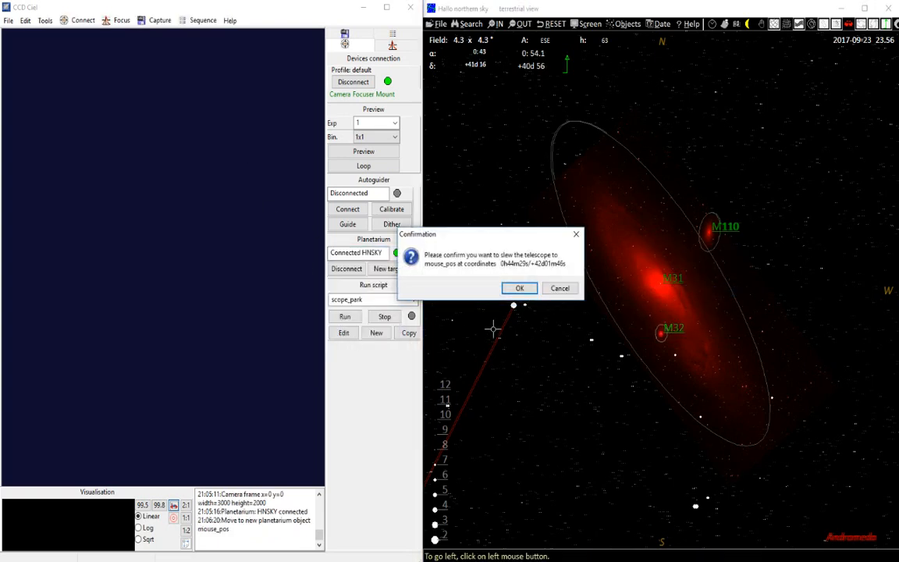
click(518, 287)
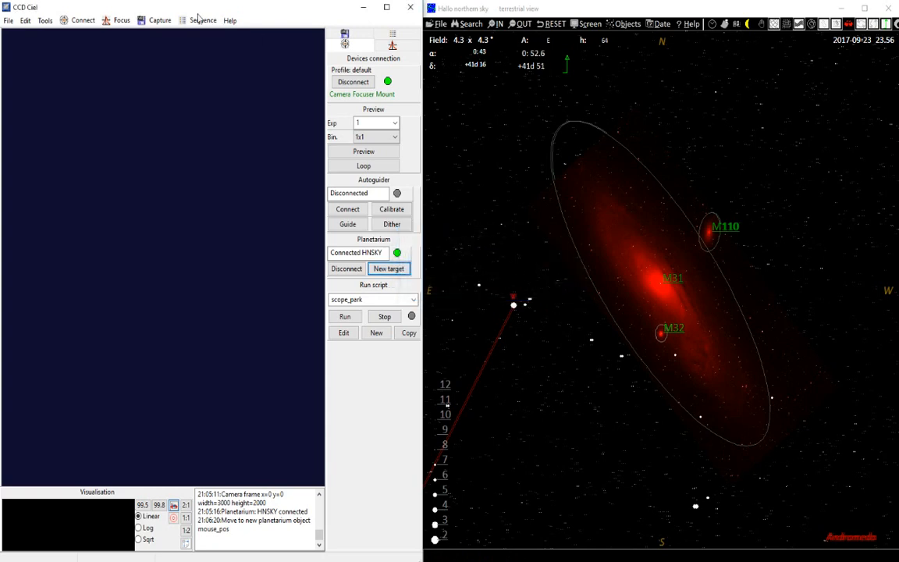
- In Edit target list, fill a target with M110's coordinates taken from HNSKY
click(199, 21)
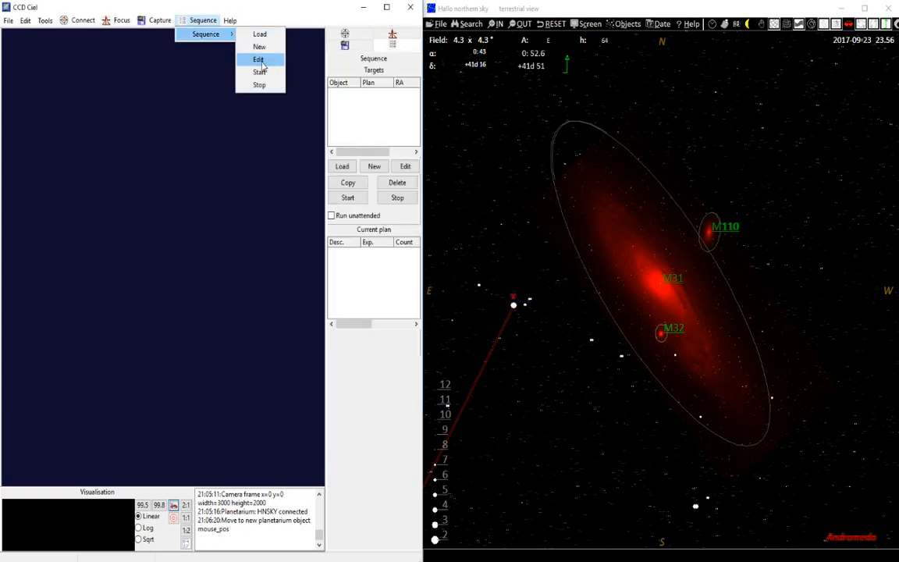
click(259, 60)
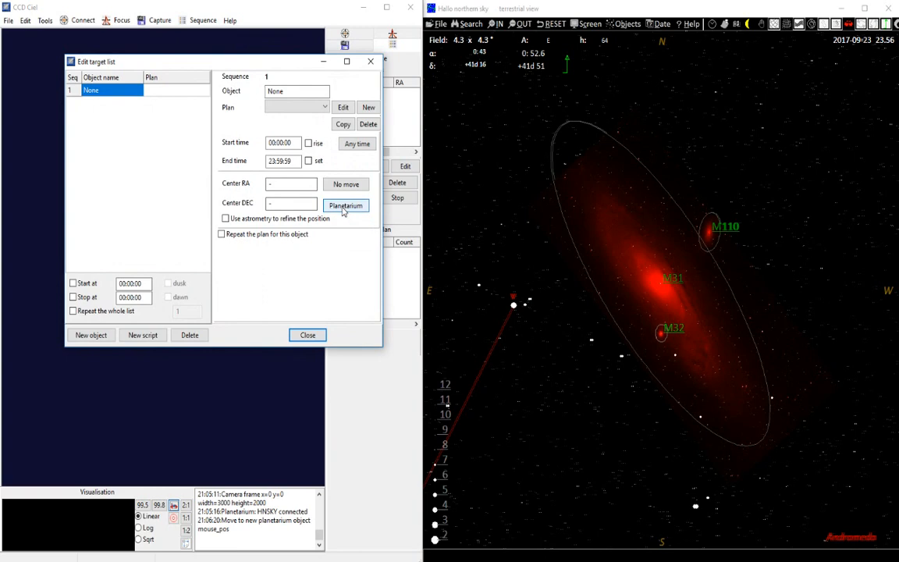
click(345, 206)
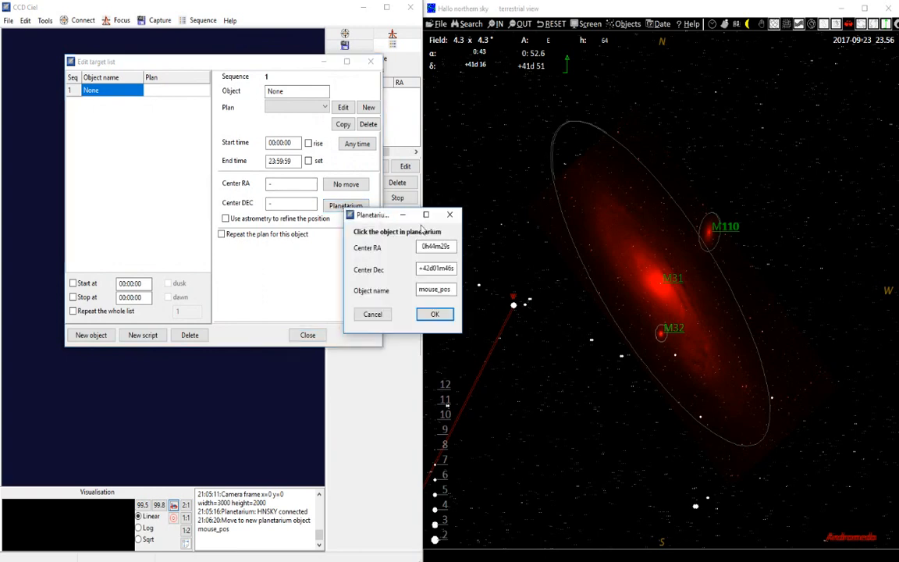
click(709, 232)
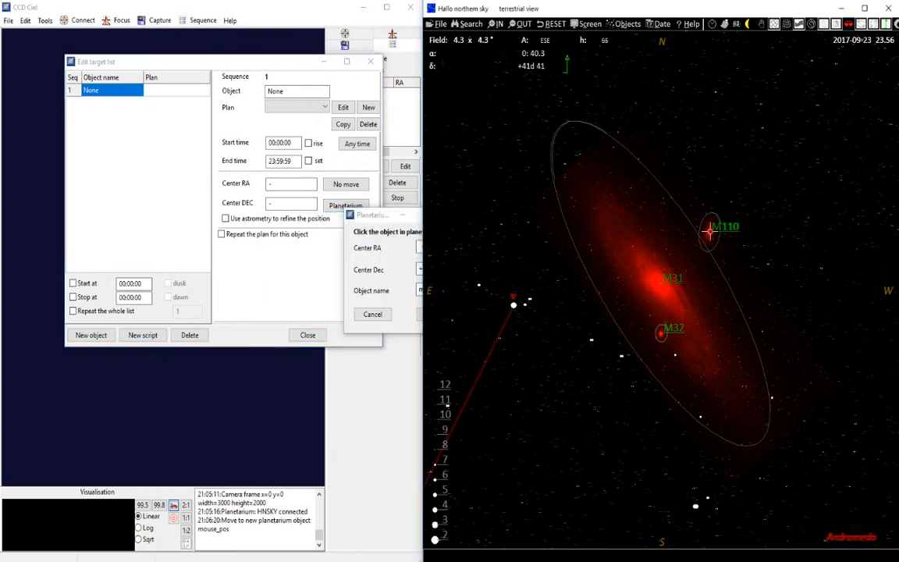
click(709, 231)
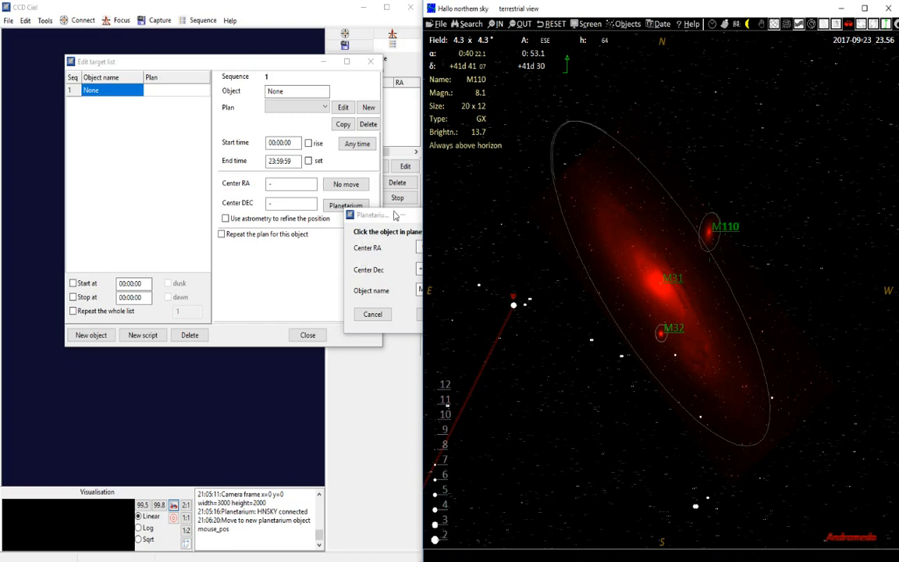
click(675, 303)
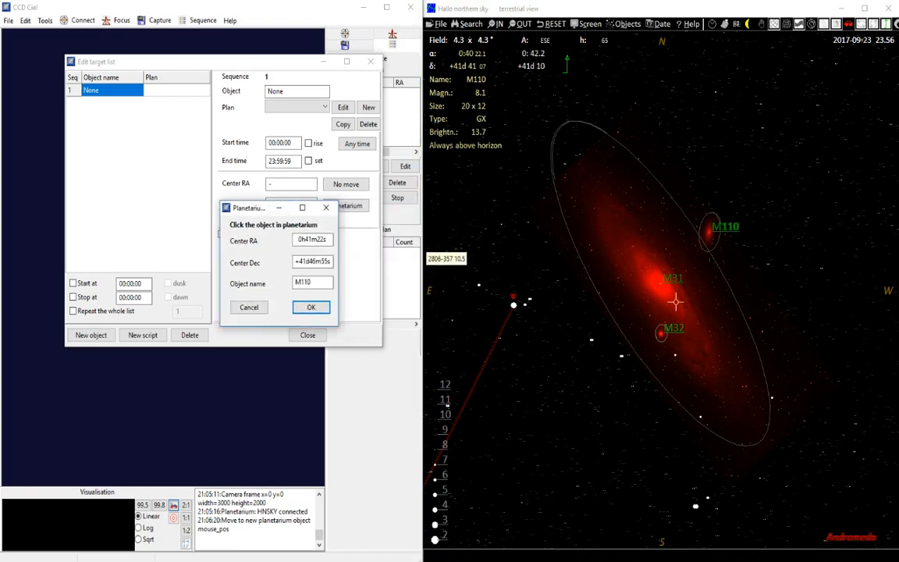
click(659, 330)
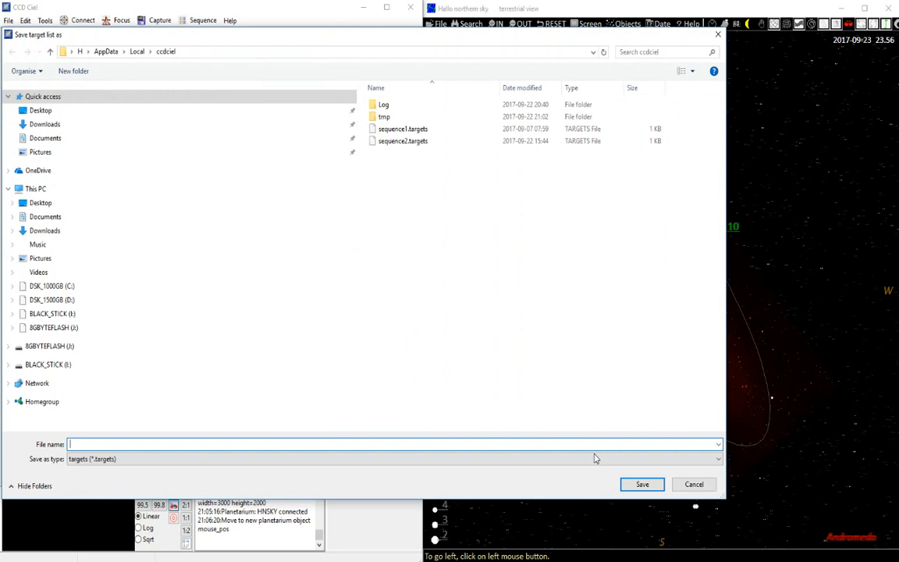
- Cancel the Save target list prompt, leaving the sequence targets unchanged
click(693, 484)
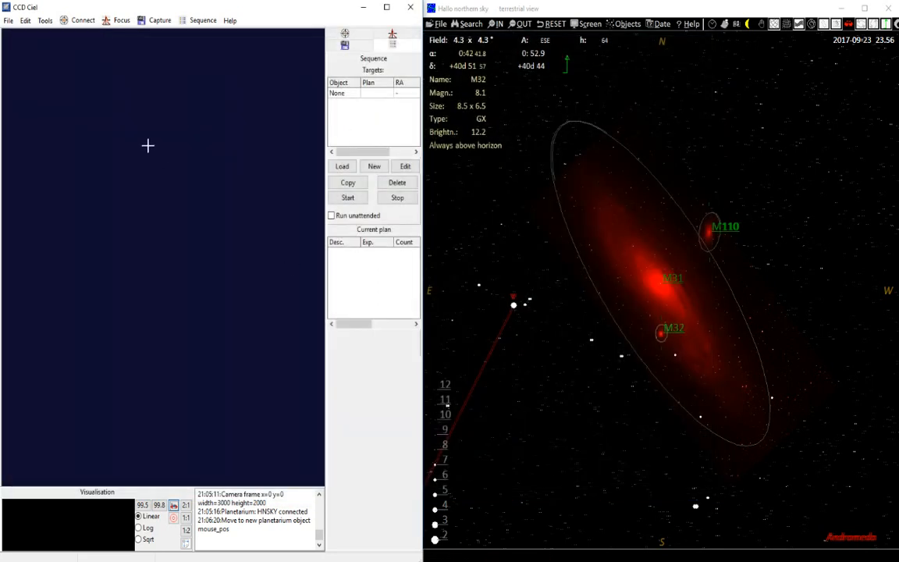
mouse_move(123, 128)
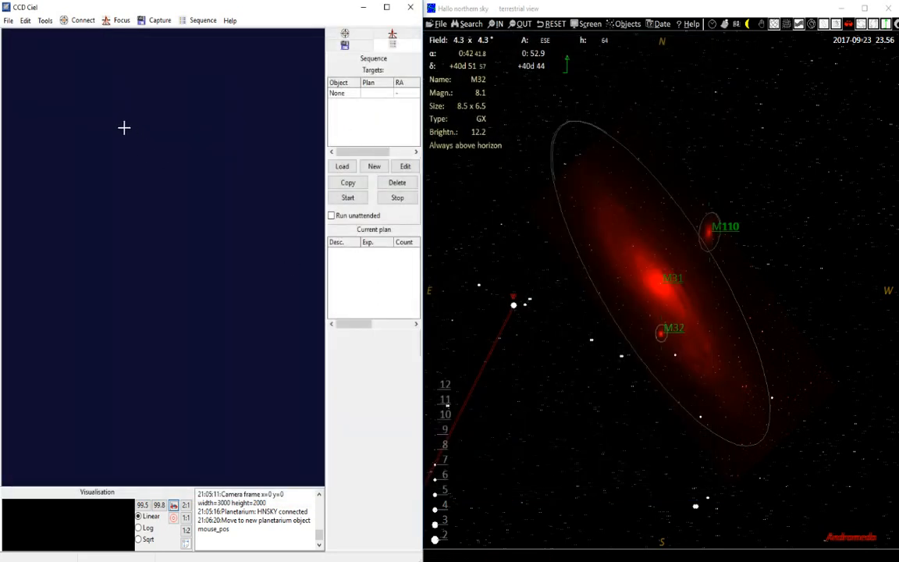
mouse_move(136, 138)
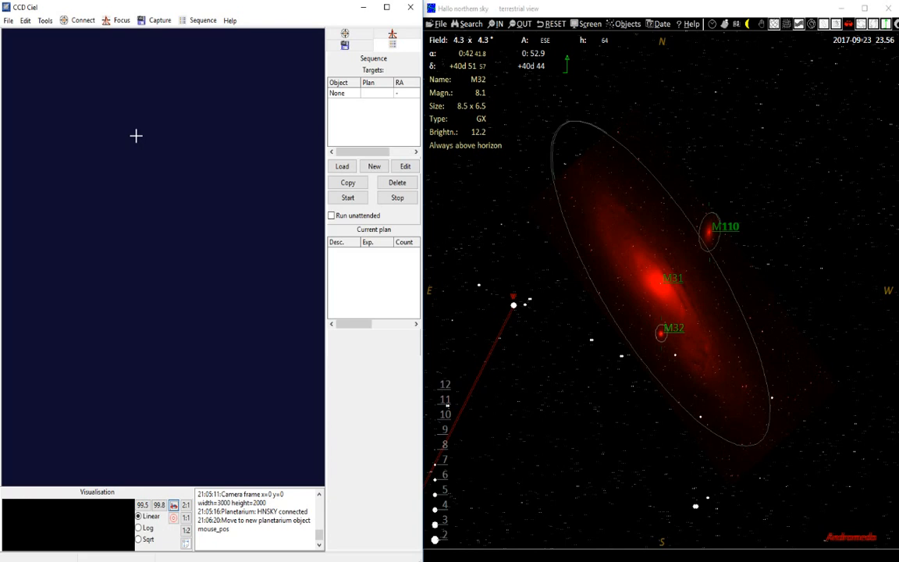
mouse_move(153, 149)
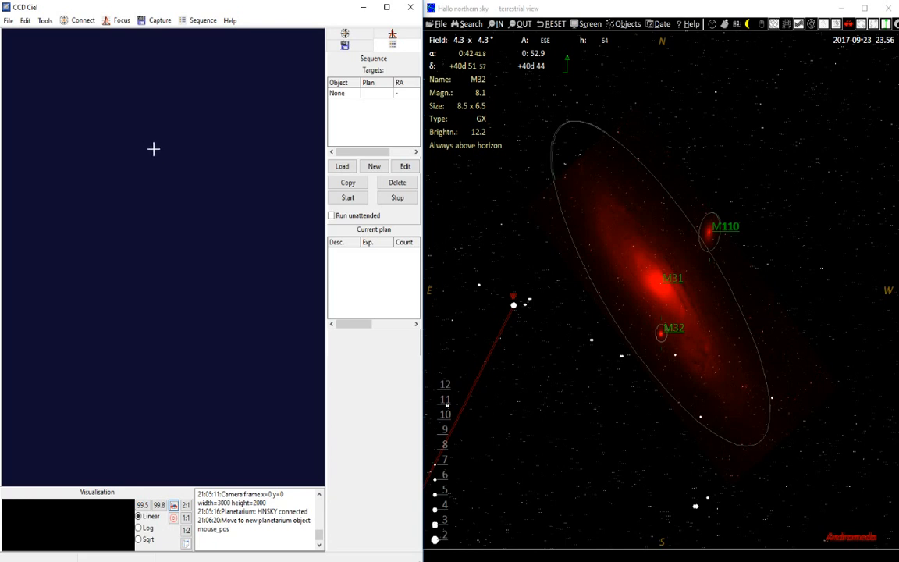
- Load the FITS image 1.fit from C:\PlateSolve2.28 into CCDciel
click(7, 20)
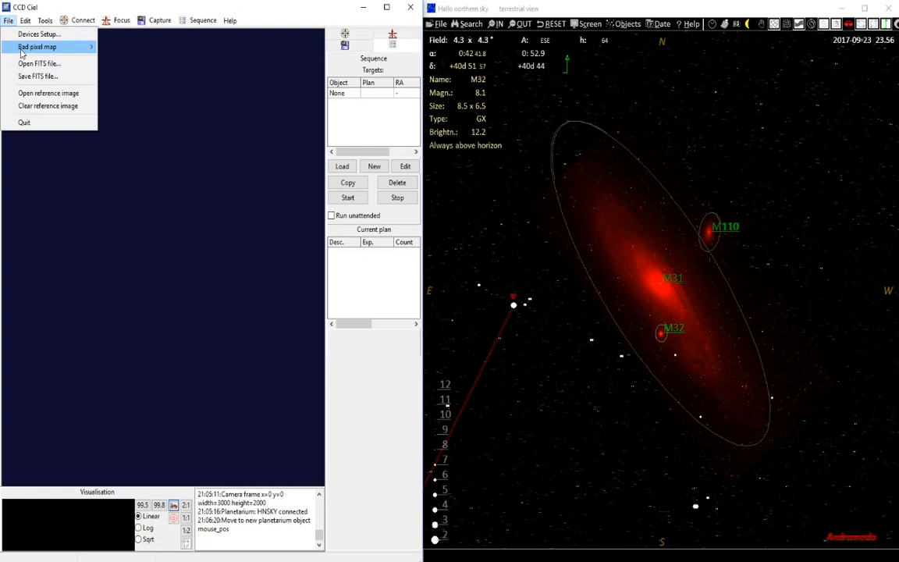
click(39, 62)
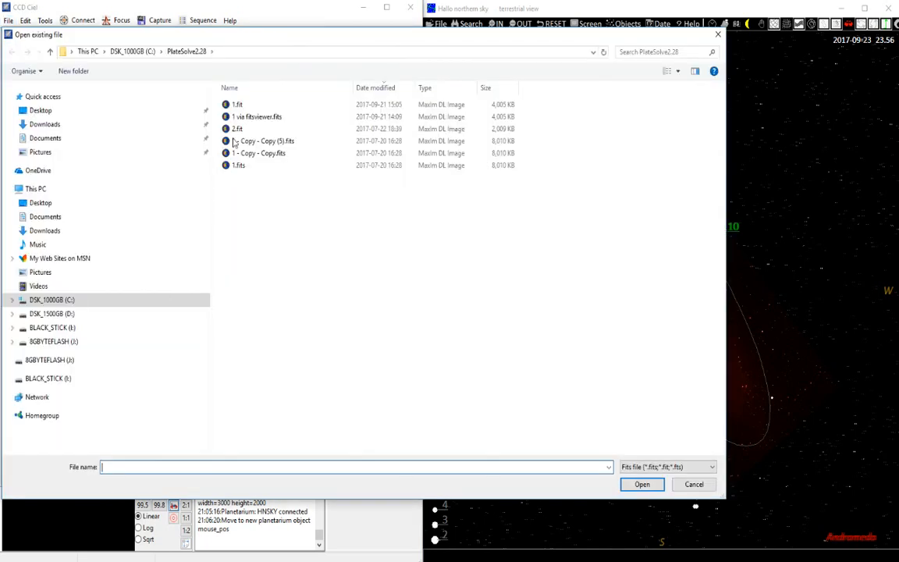
click(693, 484)
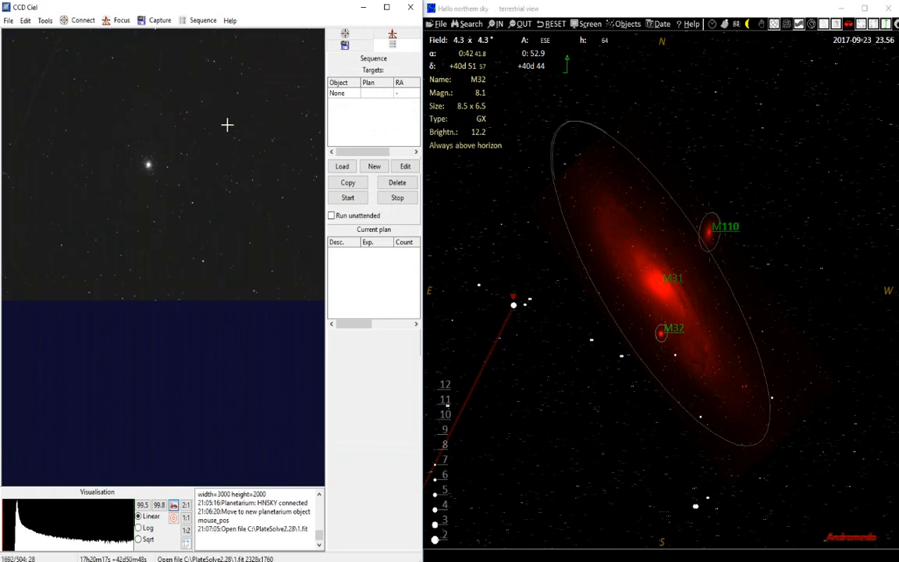
mouse_move(133, 165)
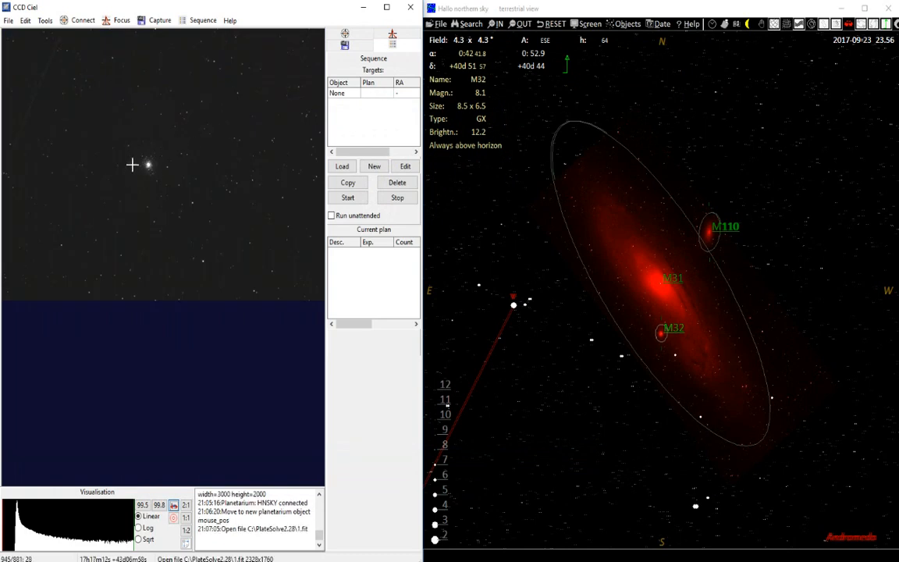
mouse_move(190, 155)
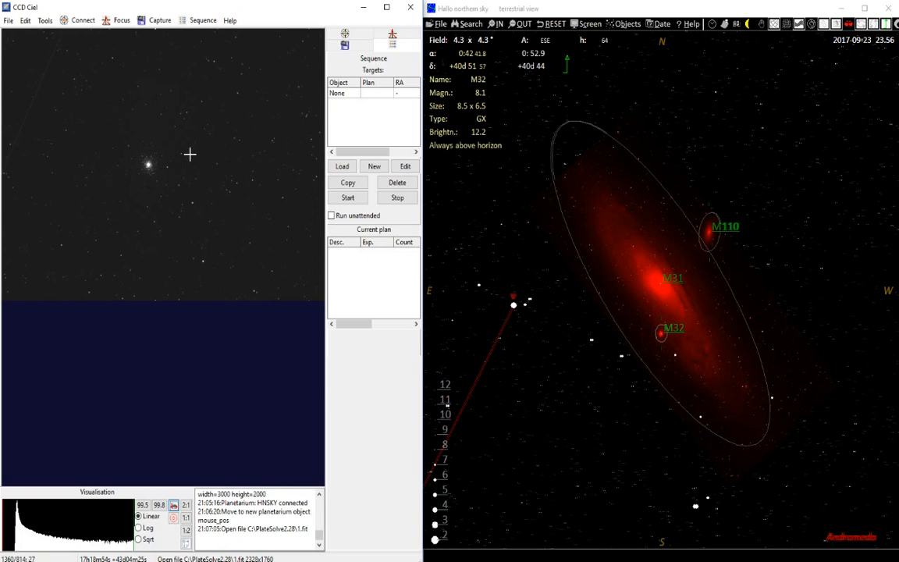
- Resolve the image and show its CCD frame outline on the HNSKY chart
right_click(190, 156)
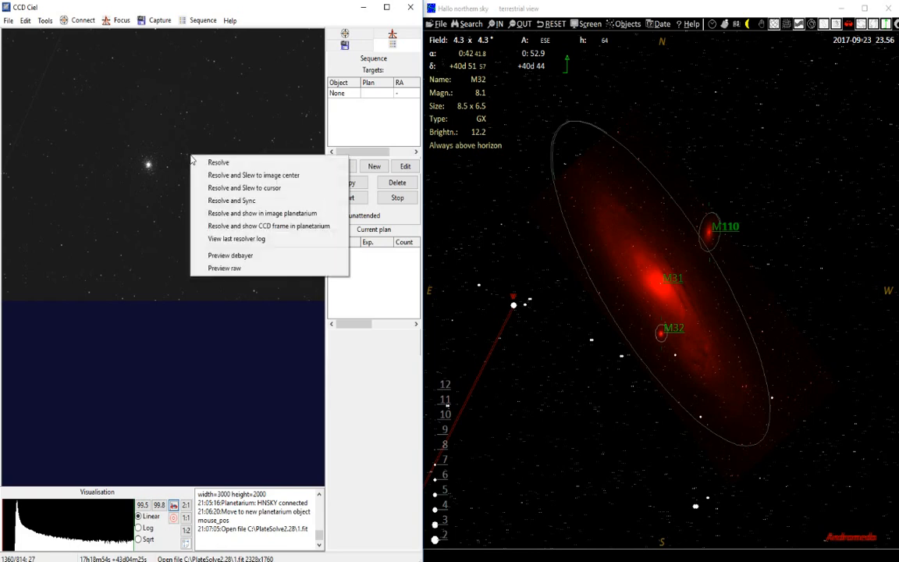
mouse_move(262, 212)
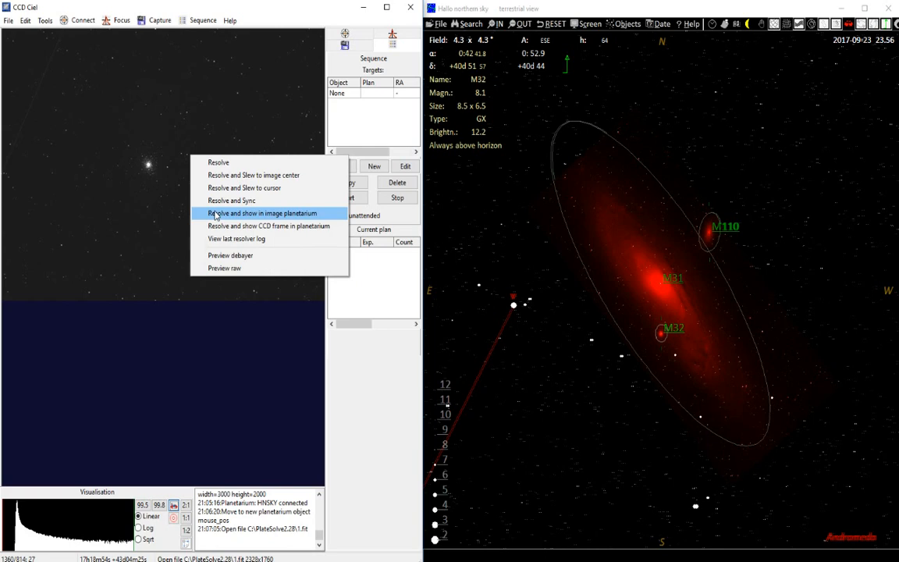
mouse_move(226, 231)
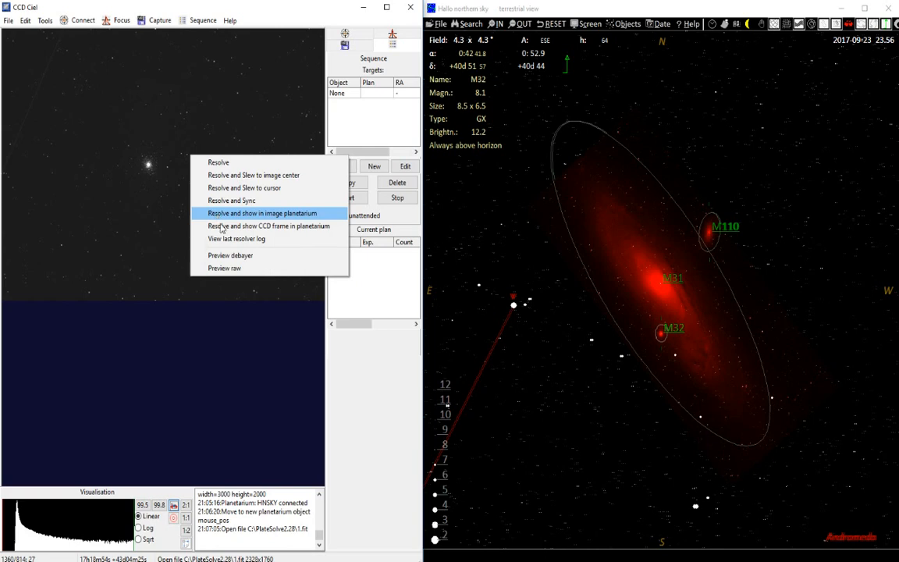
click(269, 226)
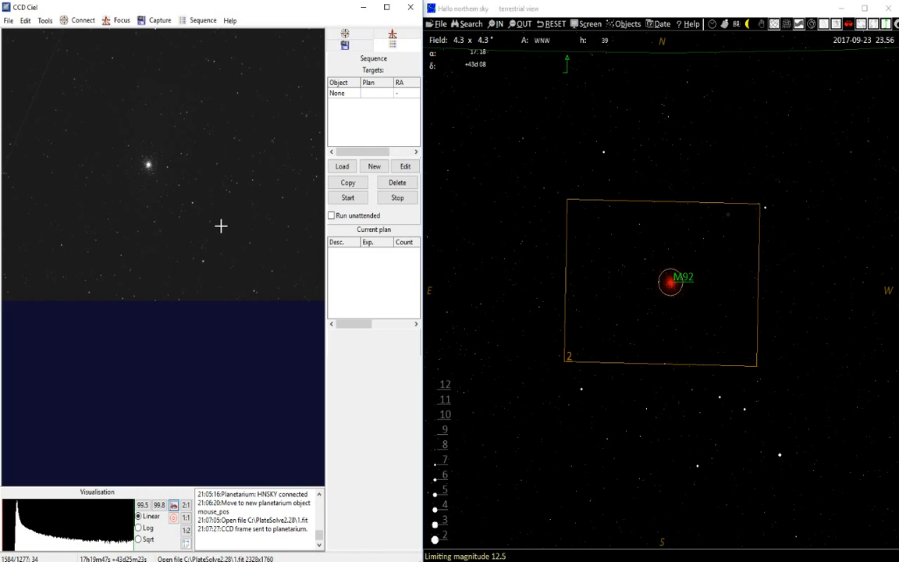
mouse_move(184, 156)
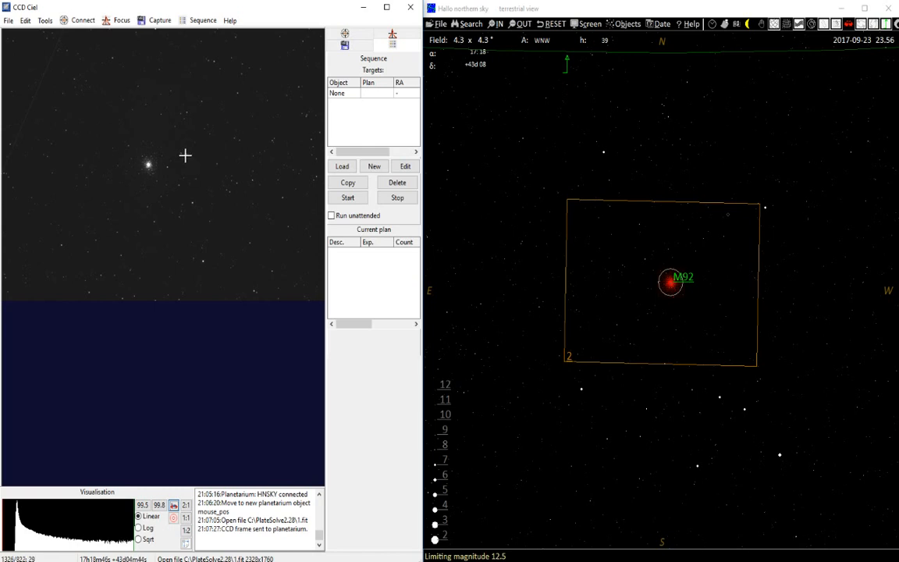
mouse_move(668, 281)
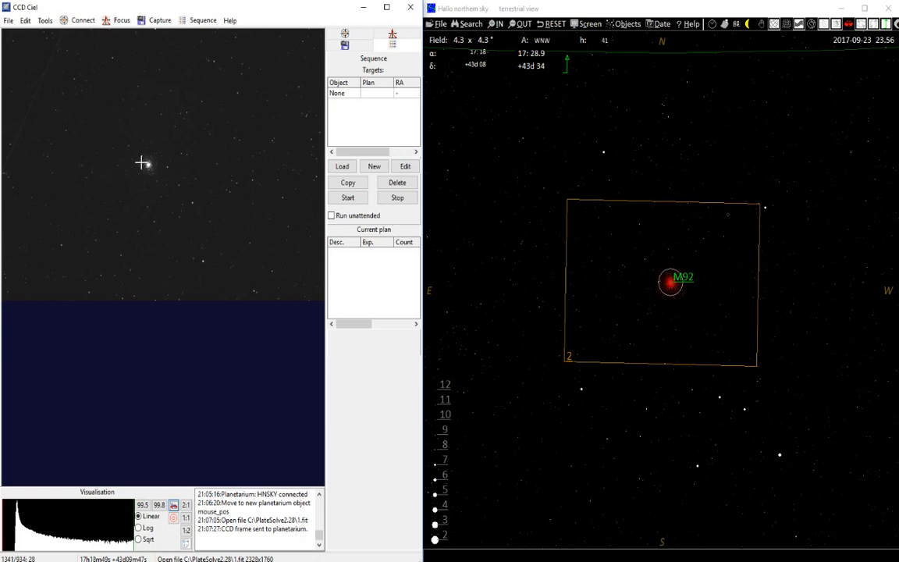
- Resolve the image again and overlay the picture itself on the HNSKY chart
right_click(144, 162)
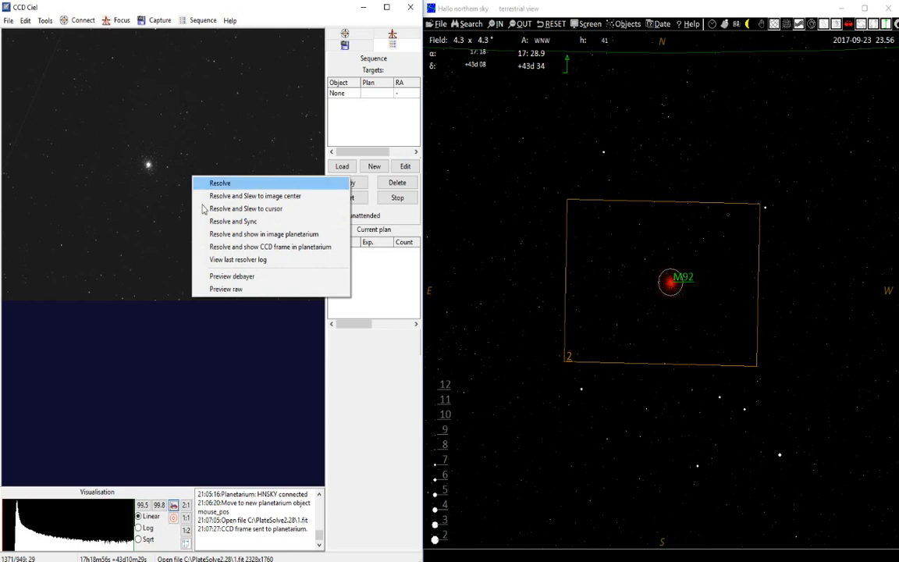
mouse_move(264, 234)
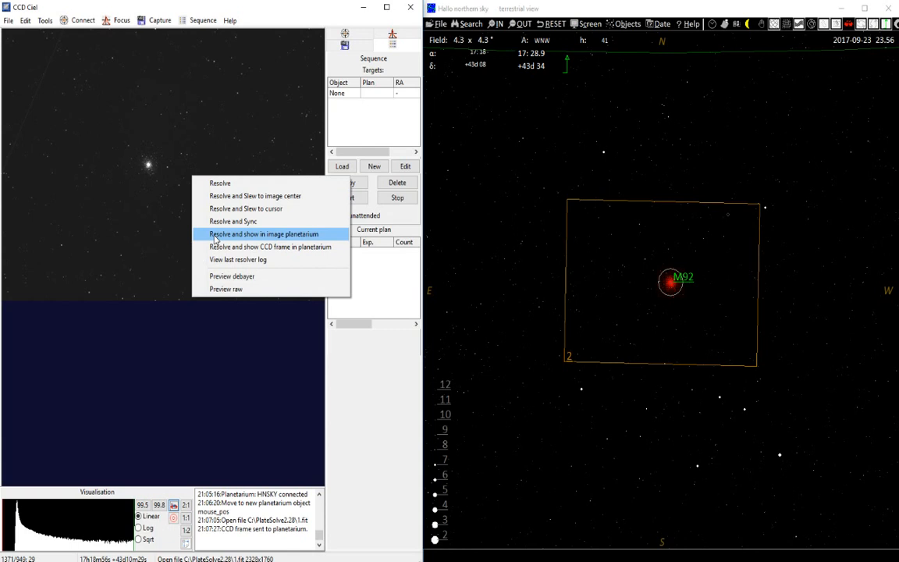
click(264, 235)
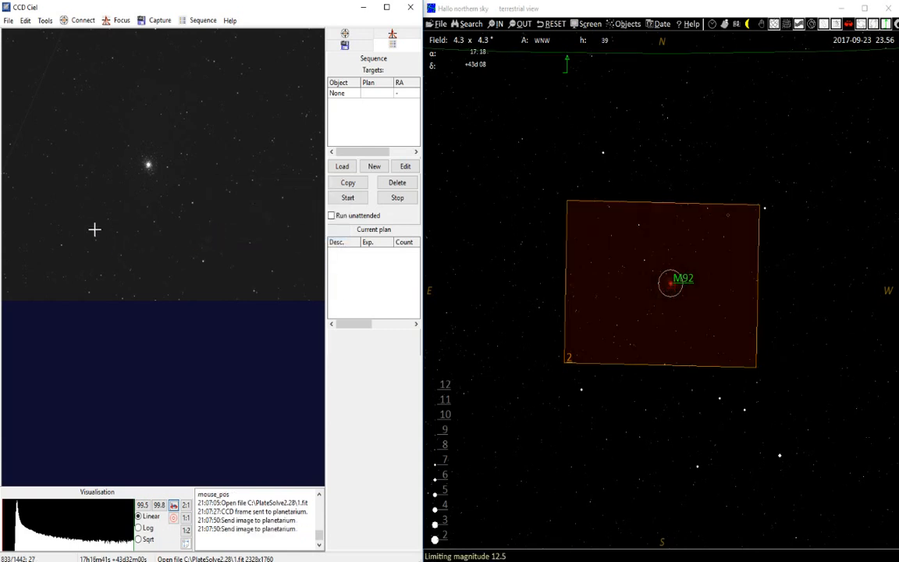
mouse_move(732, 319)
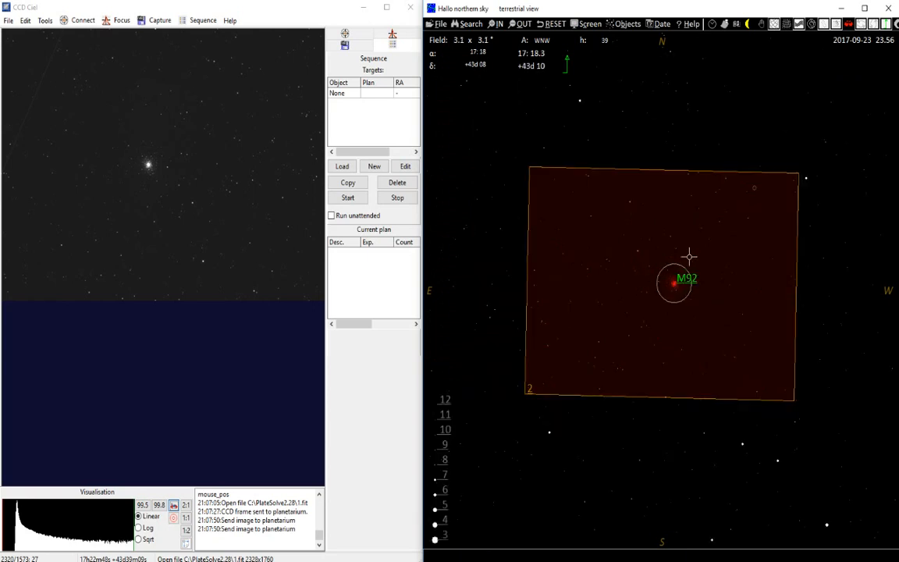
mouse_move(756, 189)
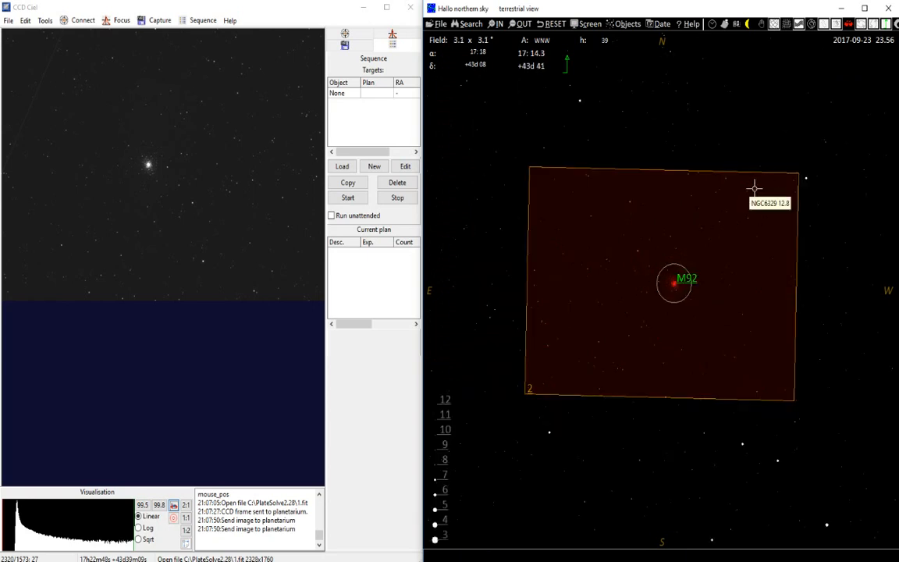